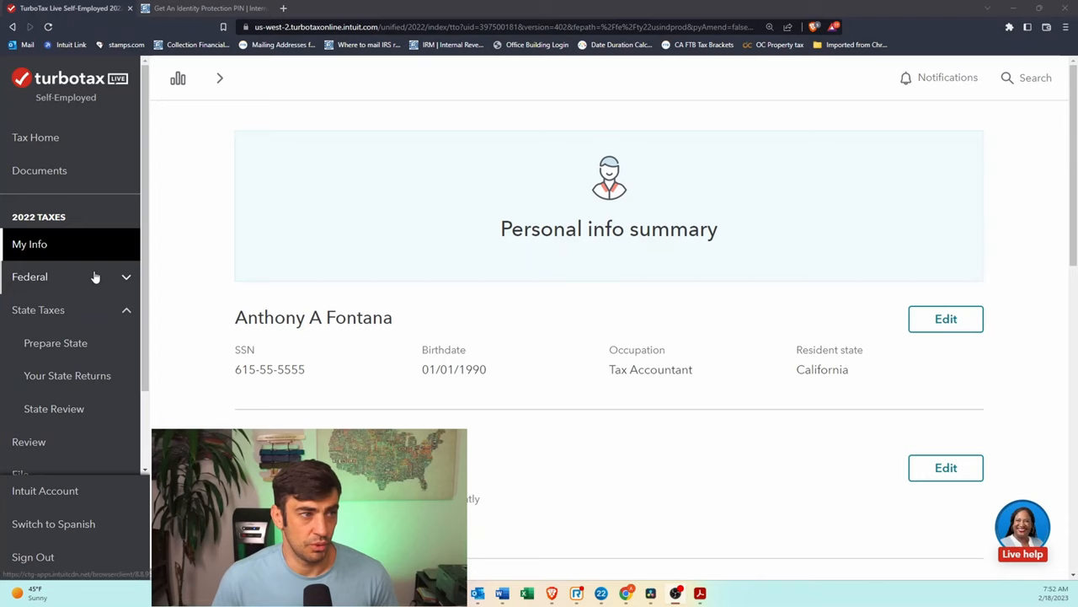
- Navigate to Federal > Other Tax Situations and revisit the Identity Protection PIN topic
{"action": "left_click", "coordinate": [31, 276]}
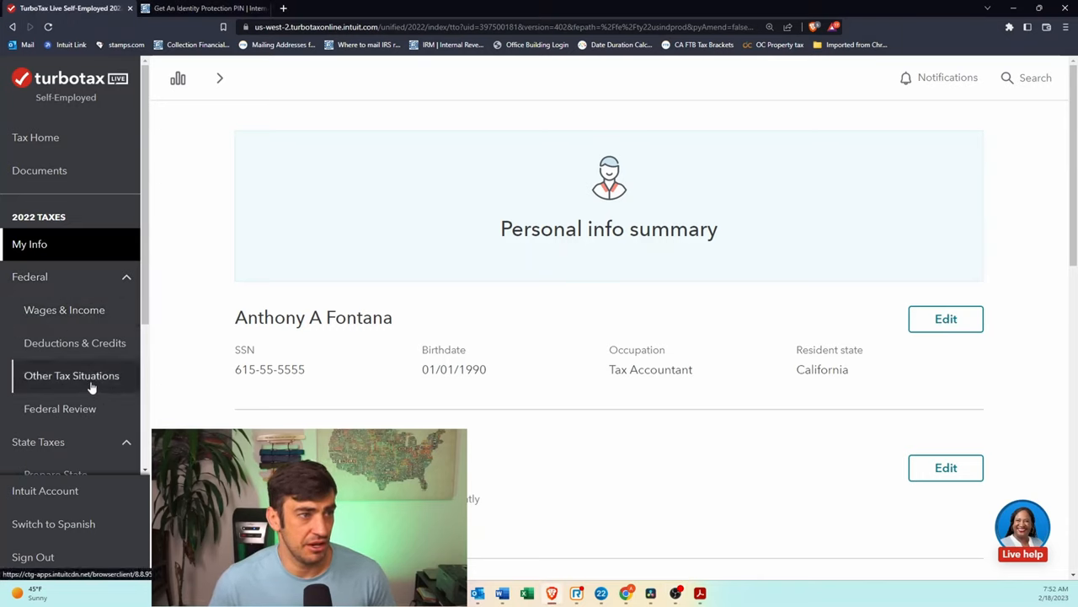
{"action": "left_click", "coordinate": [70, 374]}
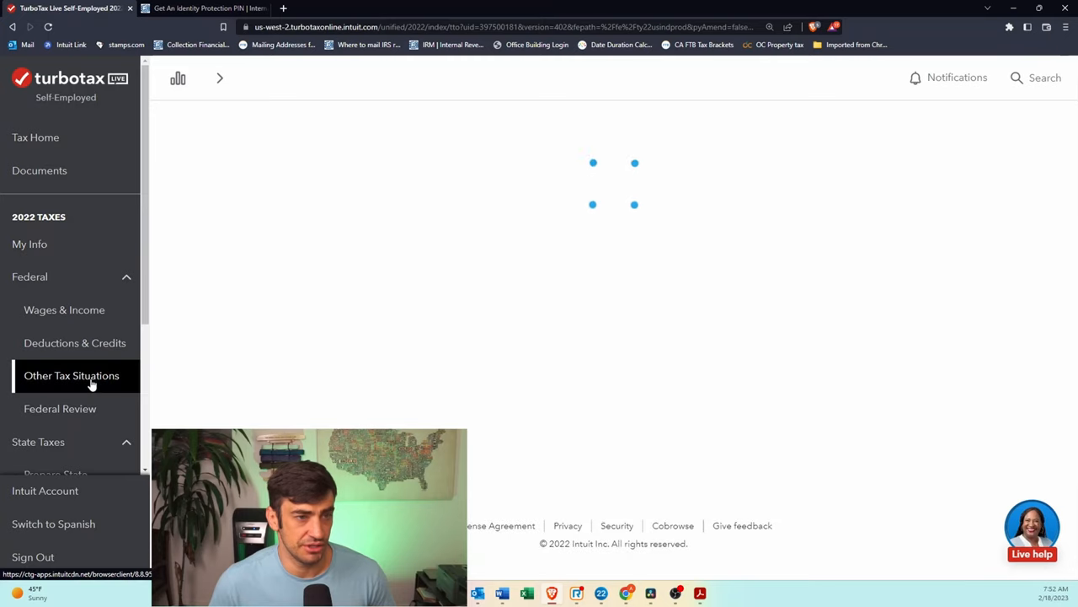
{"action": "left_click", "coordinate": [70, 374]}
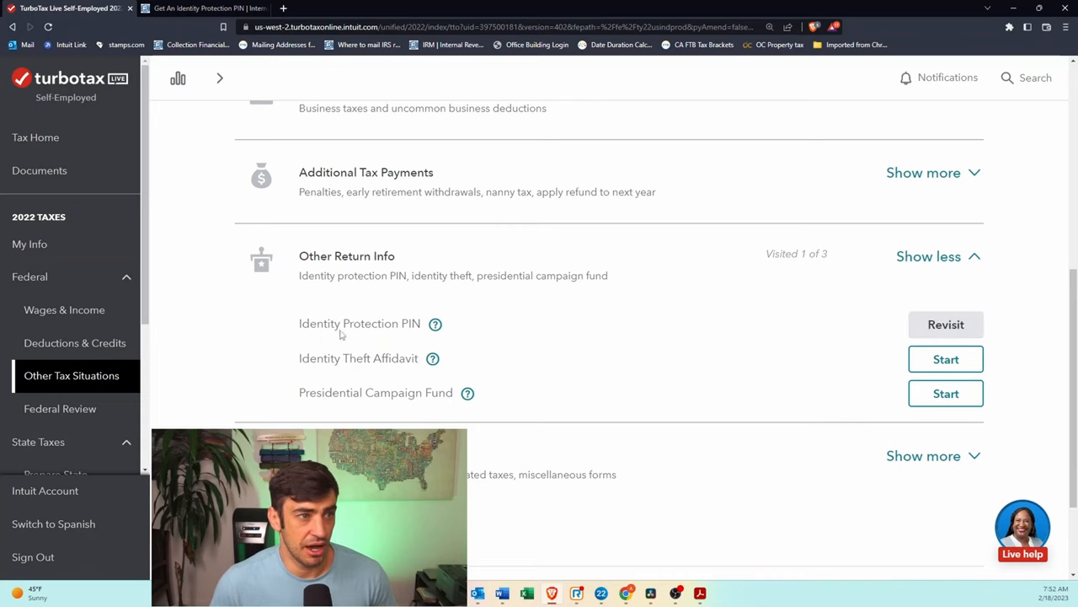
{"action": "left_click", "coordinate": [946, 324]}
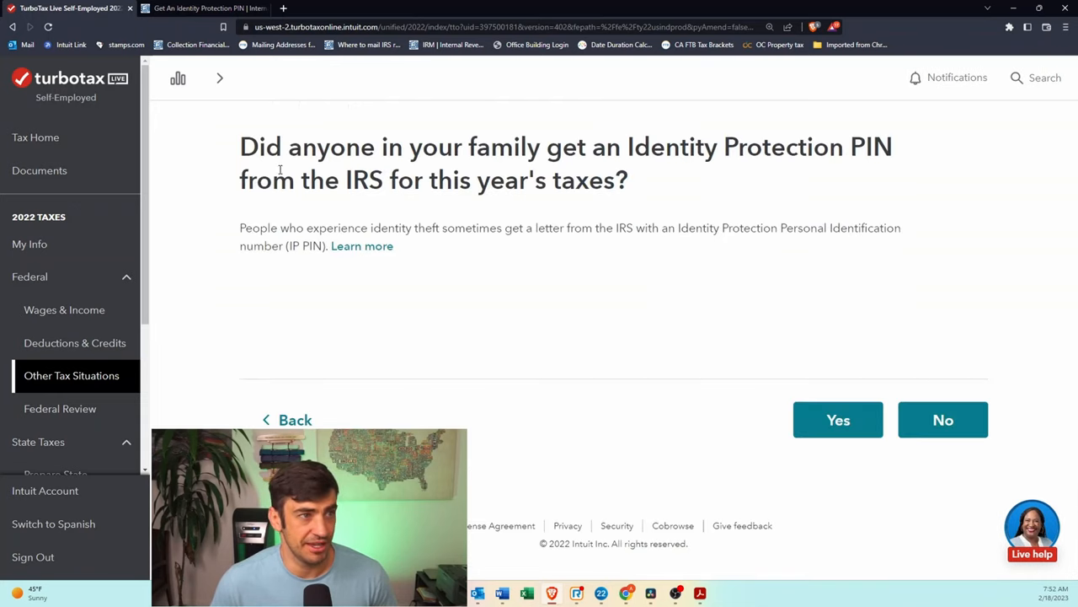
{"action": "mouse_move", "coordinate": [837, 418]}
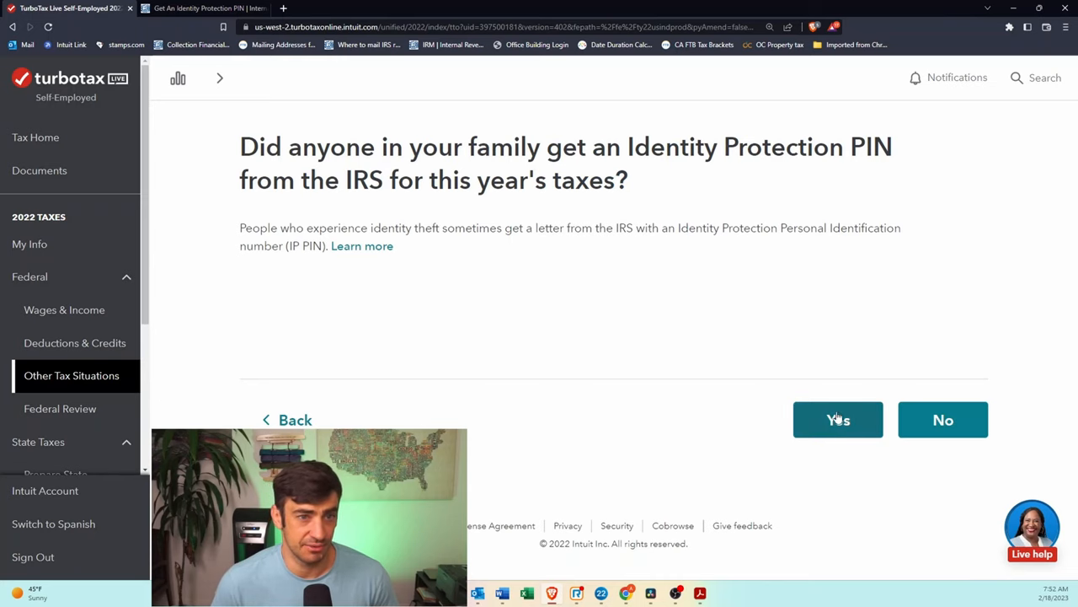
- Confirm a family member got an IP PIN and start adding Anthony's PIN
{"action": "left_click", "coordinate": [837, 419]}
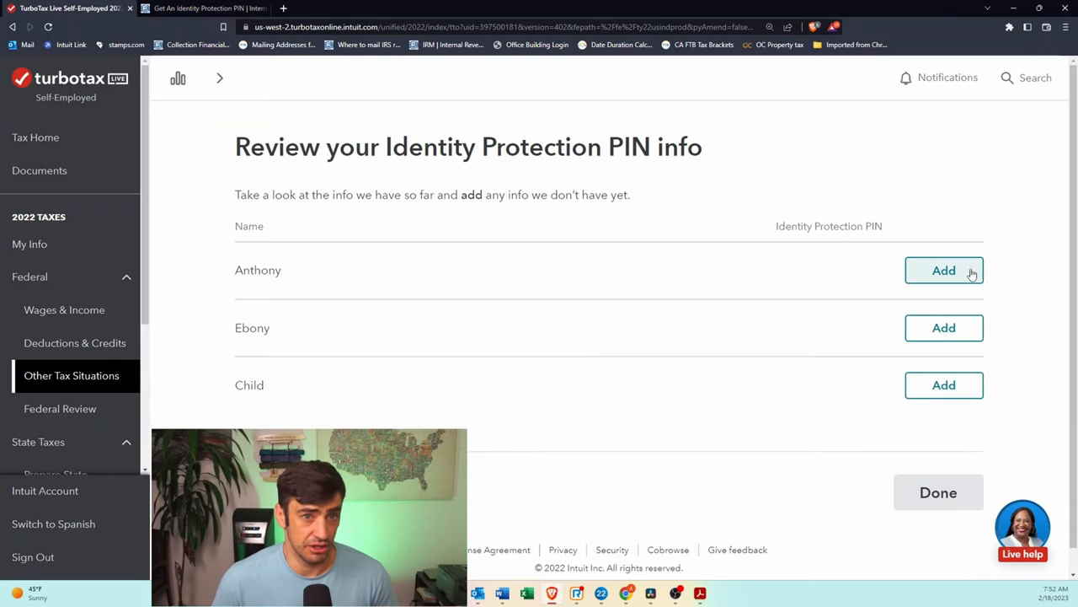
{"action": "left_click", "coordinate": [943, 269]}
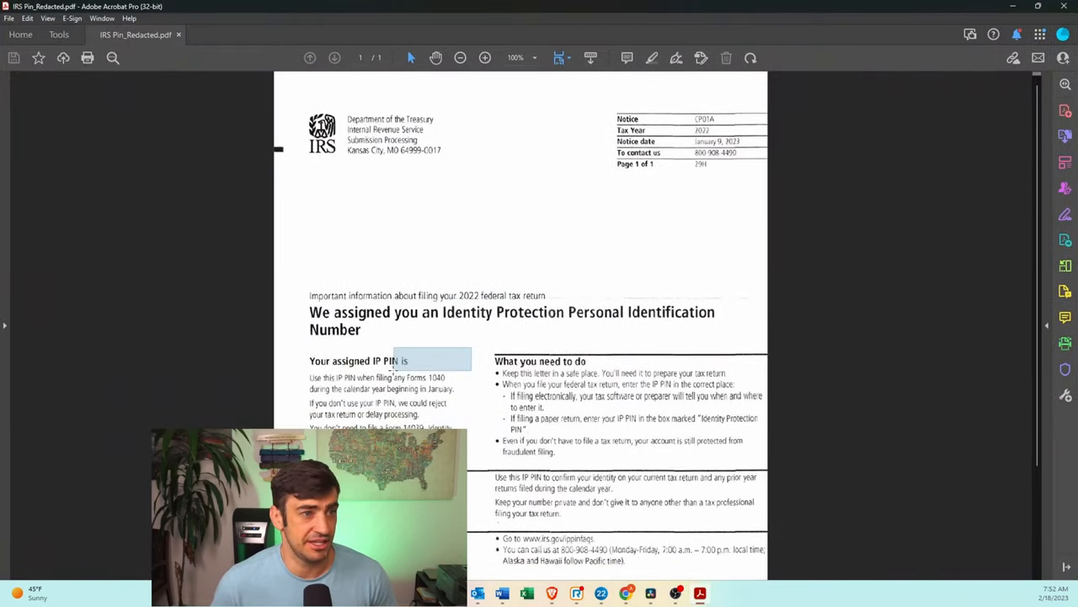
- Select the 'Your assigned IP PIN is' section of the IRS letter in Acrobat
{"action": "left_click", "coordinate": [433, 360]}
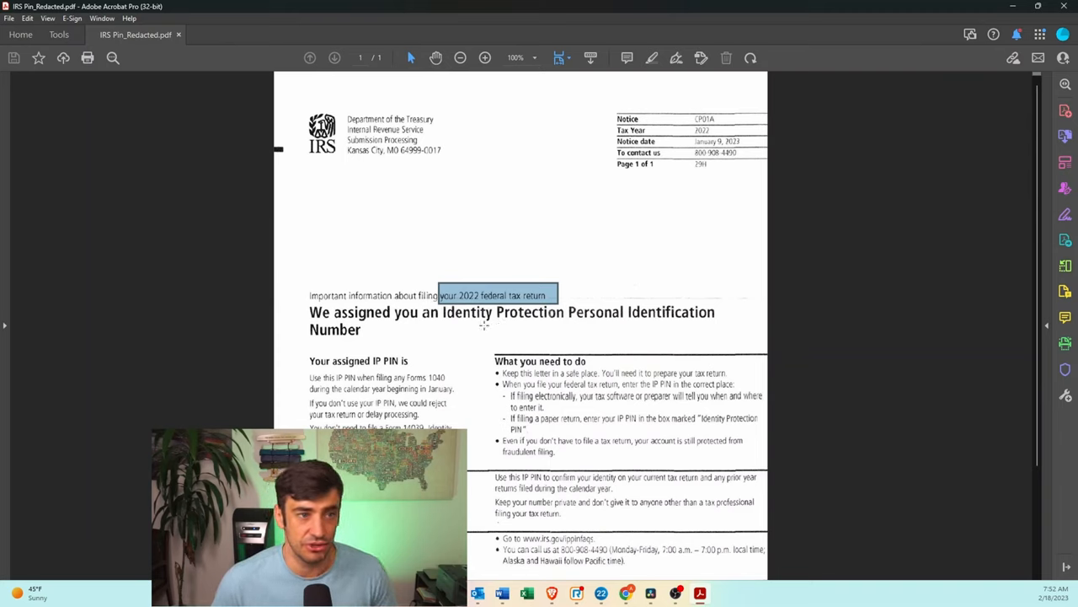
{"action": "mouse_move", "coordinate": [488, 324]}
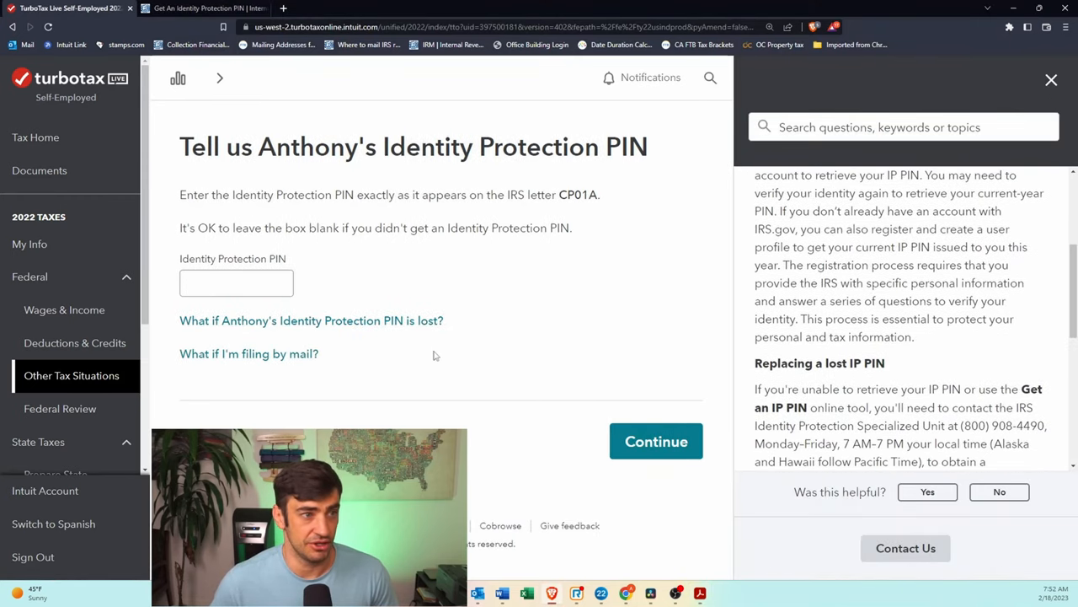
- Follow the lost-PIN help to the IRS online IP PIN tool link
{"action": "scroll", "scroll_direction": "down", "scroll_amount": 3}
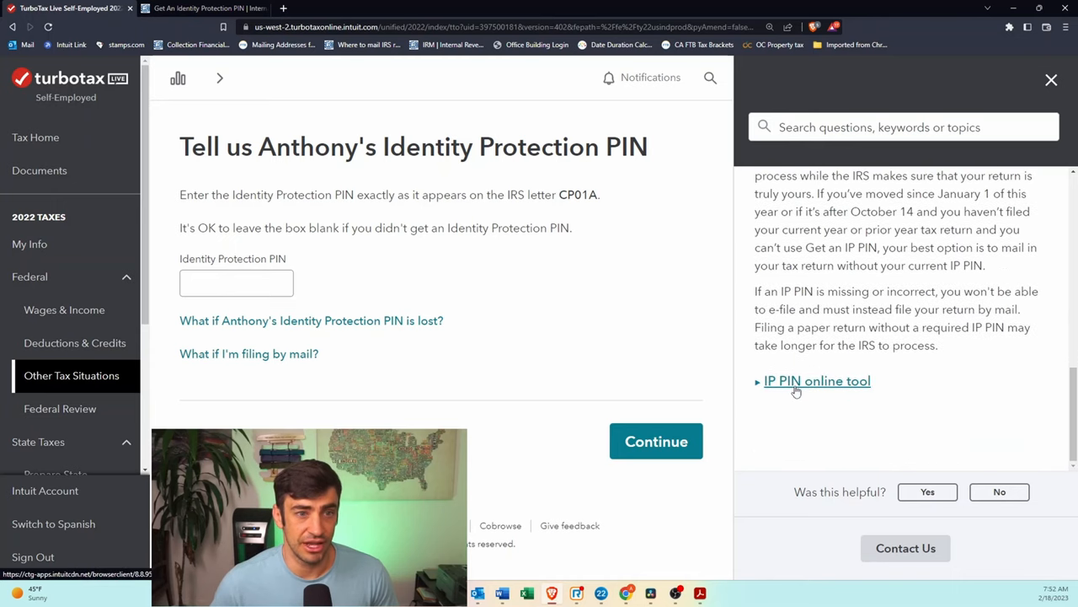
{"action": "left_click", "coordinate": [816, 381]}
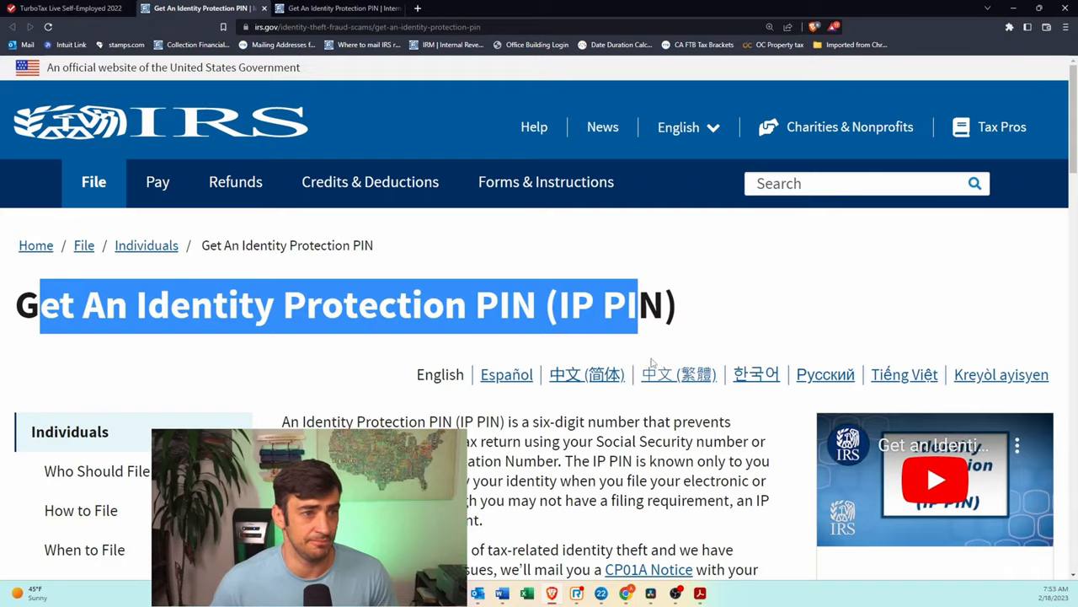
- Review 'How to get an IP PIN' on IRS.gov and return to the TurboTax tab
{"action": "scroll", "scroll_direction": "down", "scroll_amount": 3}
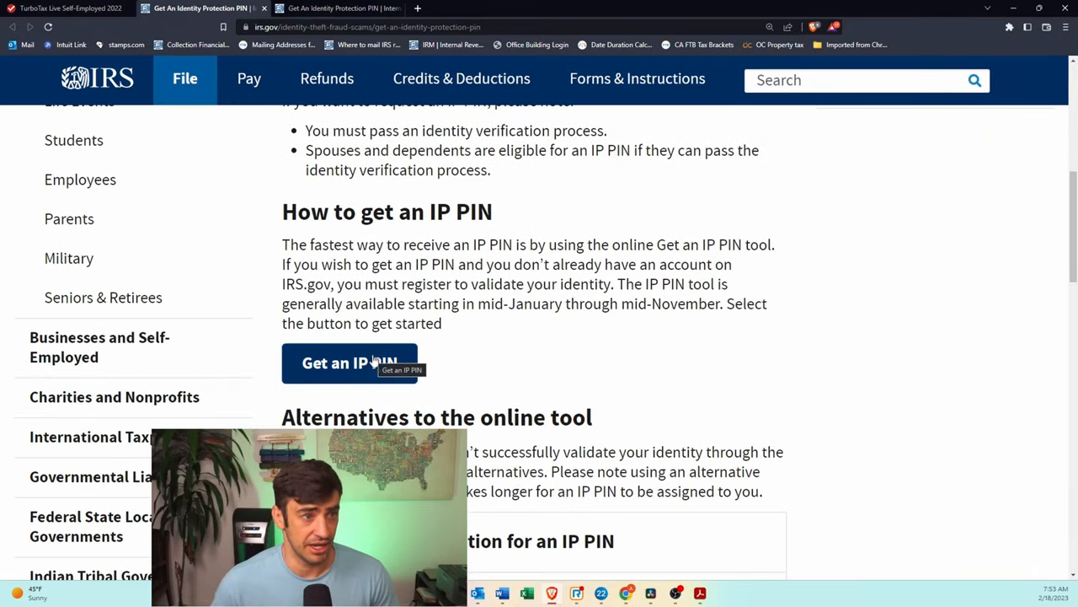
{"action": "mouse_move", "coordinate": [481, 351]}
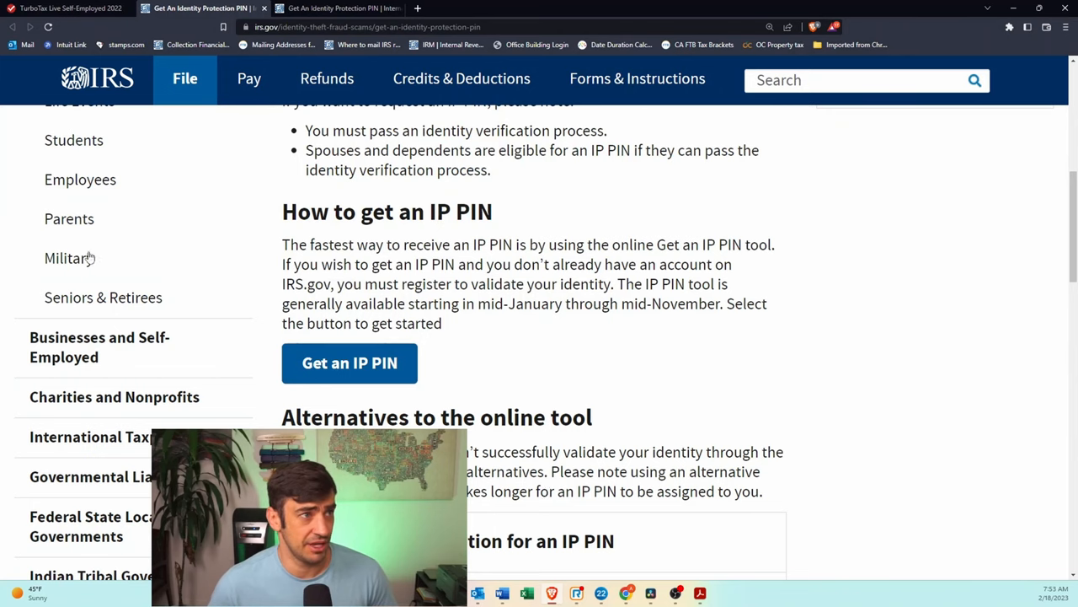
{"action": "left_click", "coordinate": [68, 7]}
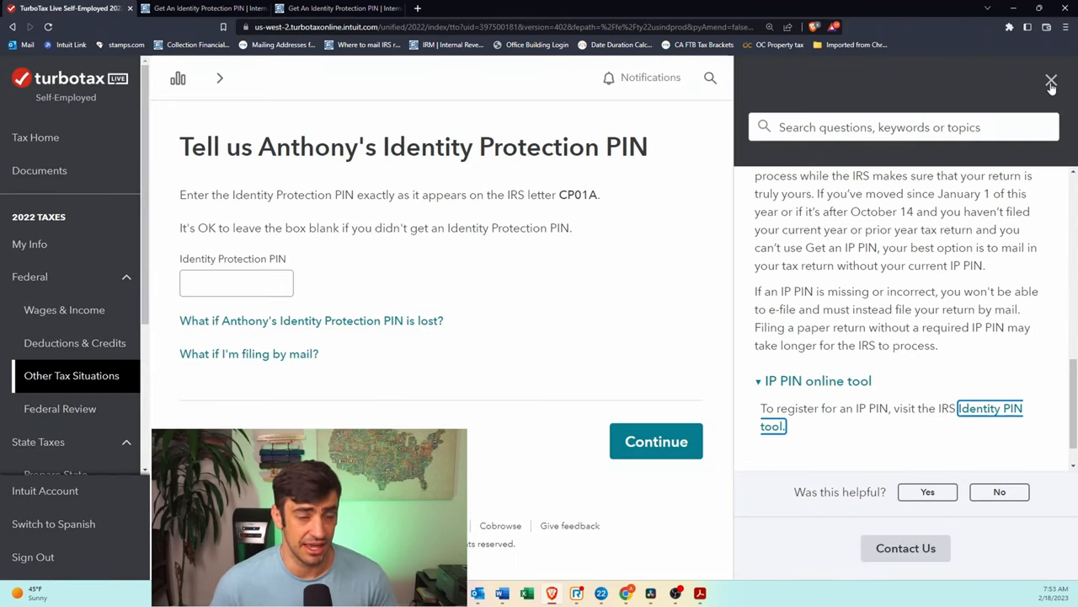
{"action": "scroll", "scroll_direction": "down", "scroll_amount": 3}
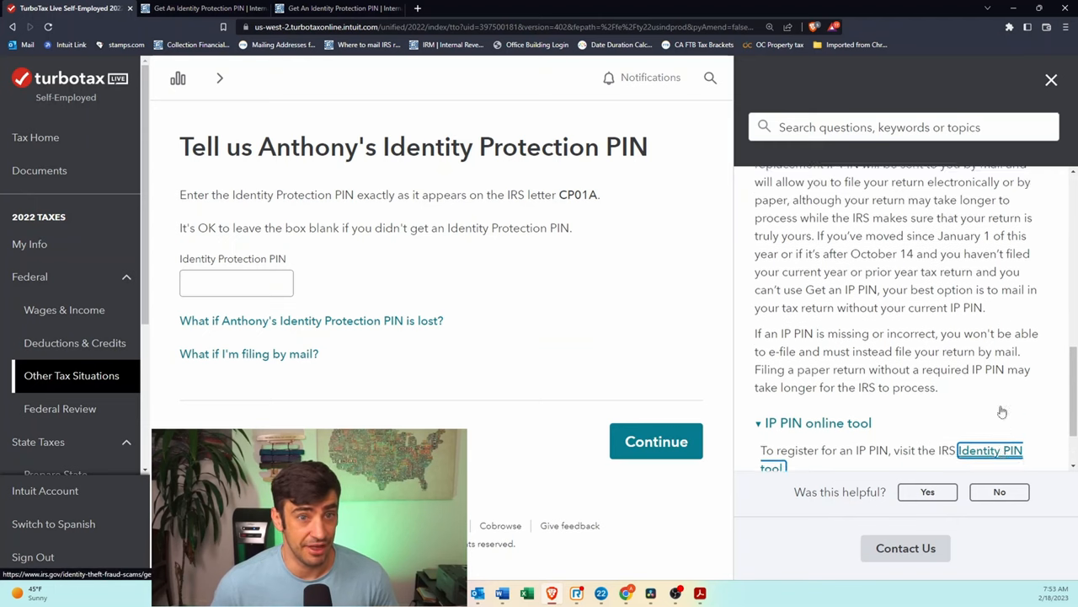
{"action": "scroll", "scroll_direction": "down", "scroll_amount": 3}
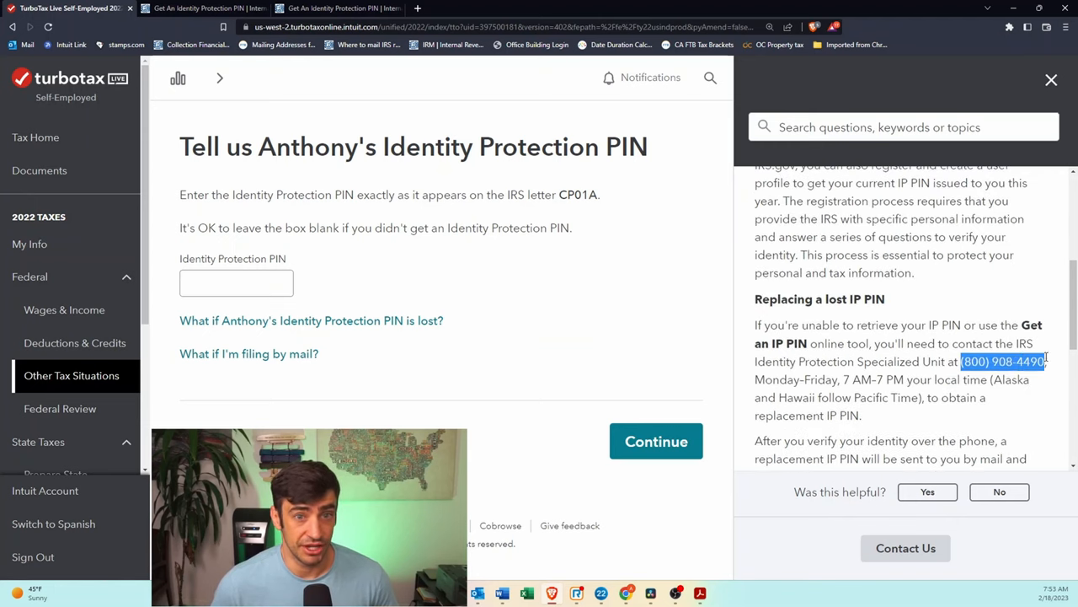
{"action": "scroll", "scroll_direction": "down", "scroll_amount": 3}
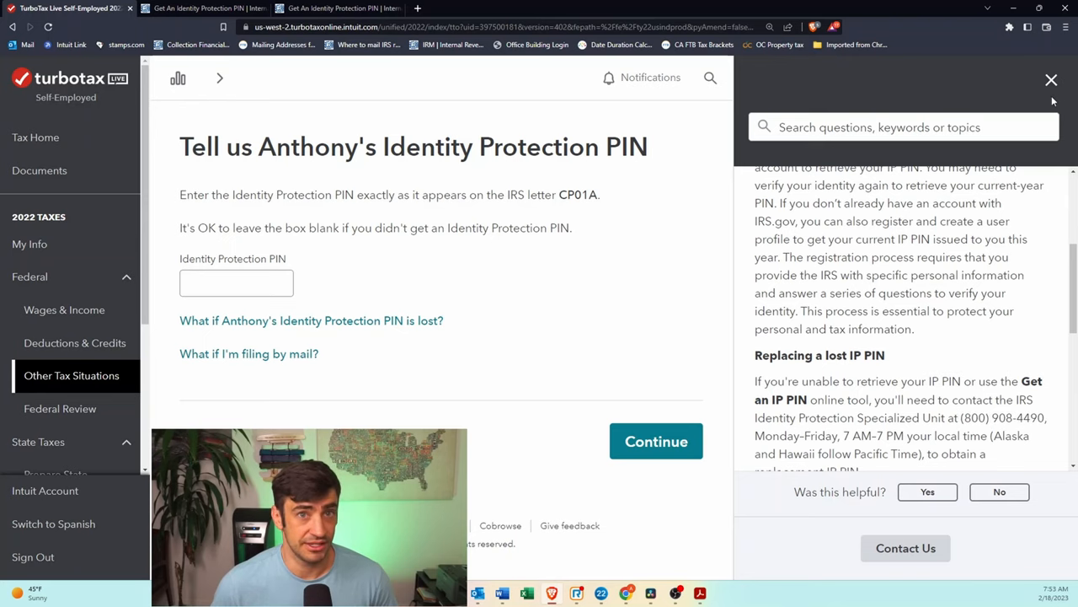
{"action": "left_click", "coordinate": [1052, 79]}
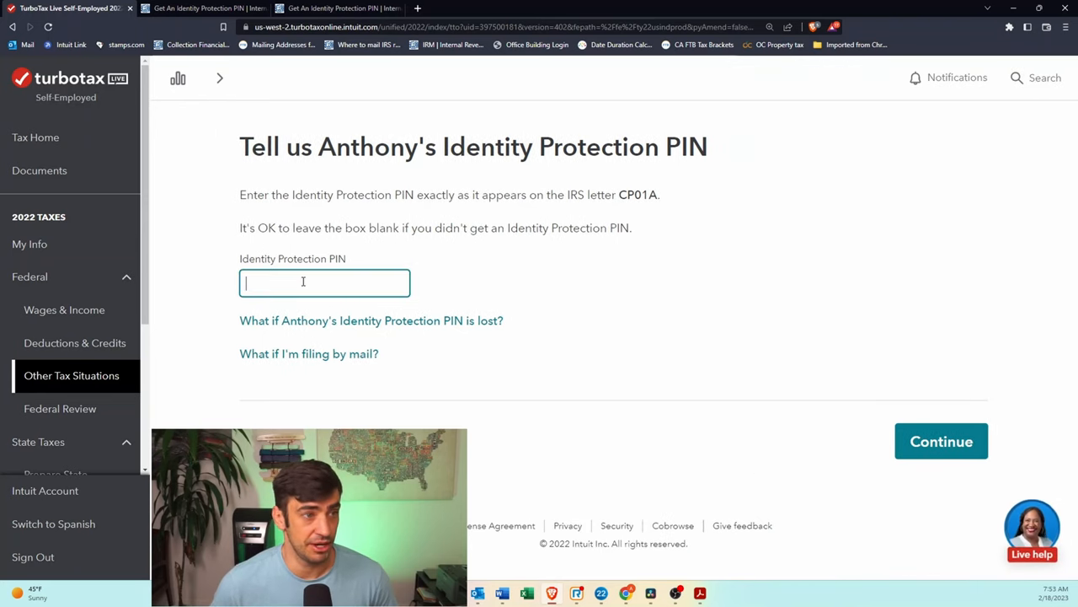
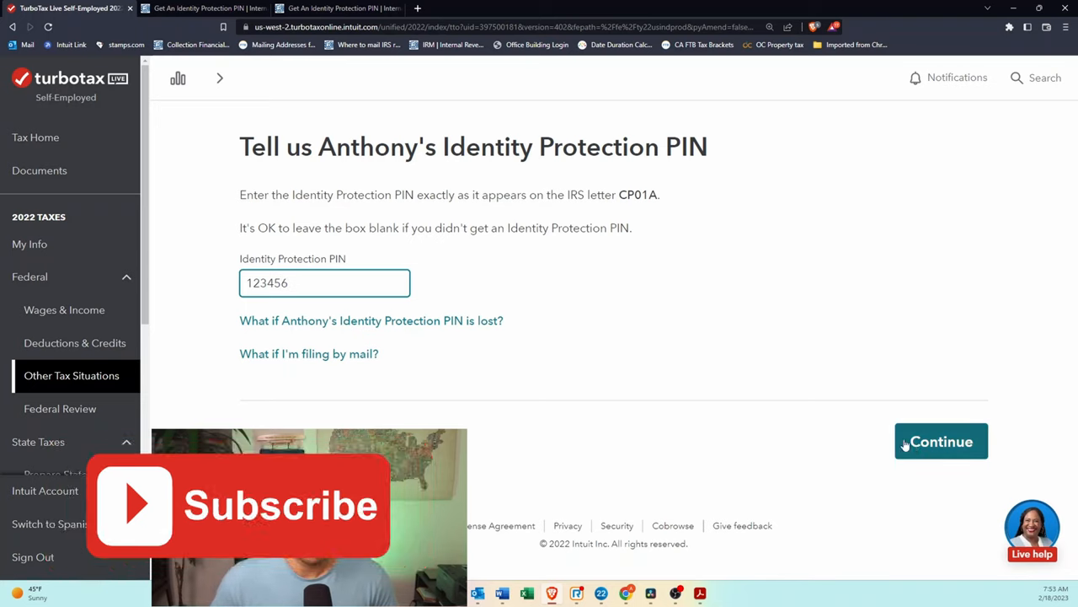
{"action": "left_click", "coordinate": [940, 442]}
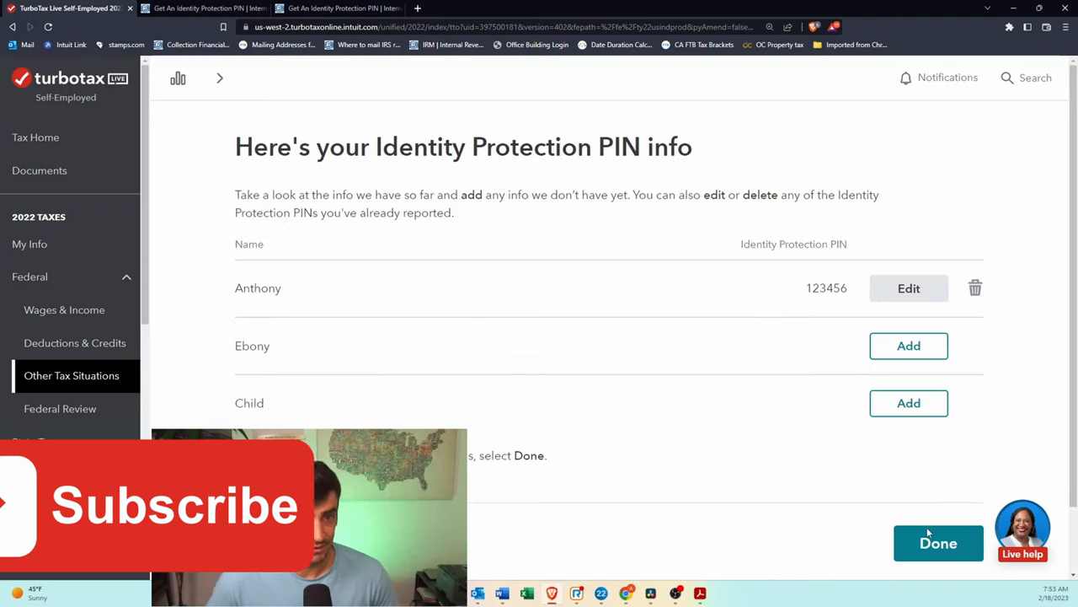